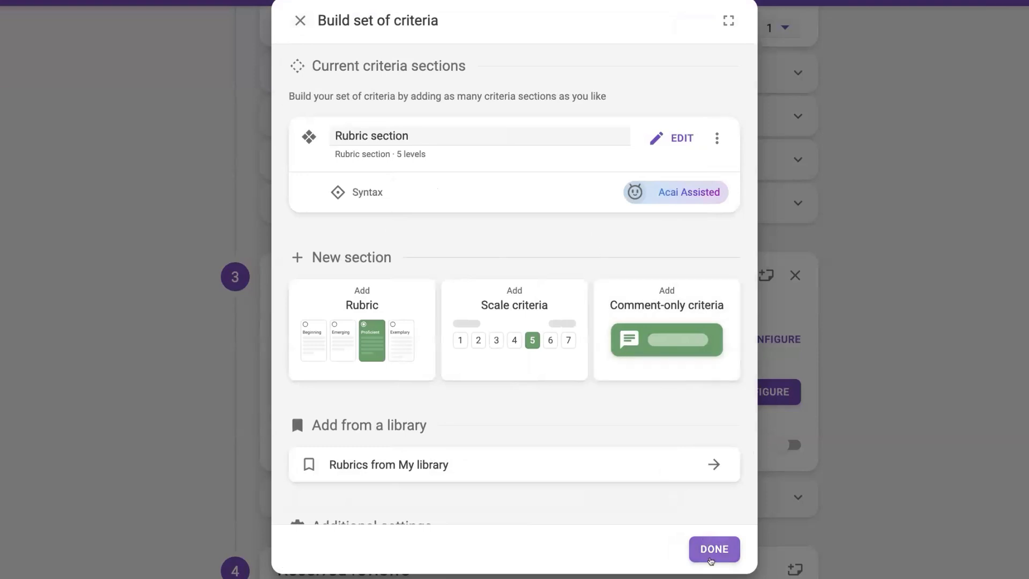
Finish the Syntax criteria set to reach the Giving feedback page for a submission
click(714, 549)
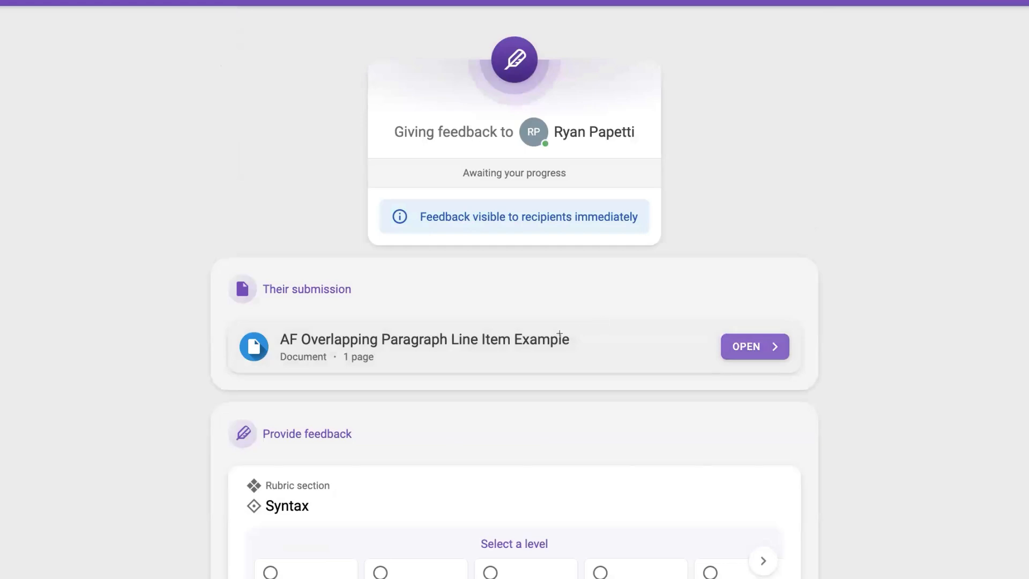
Open the peer's document, review the Proficient suggested level, and start a Syntax comment
click(754, 347)
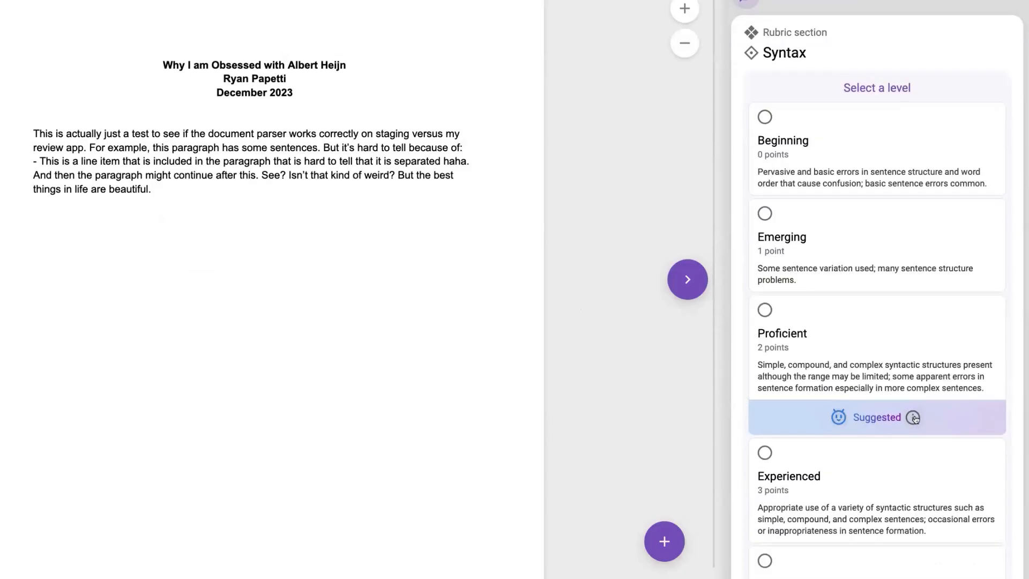
scroll(down, 3)
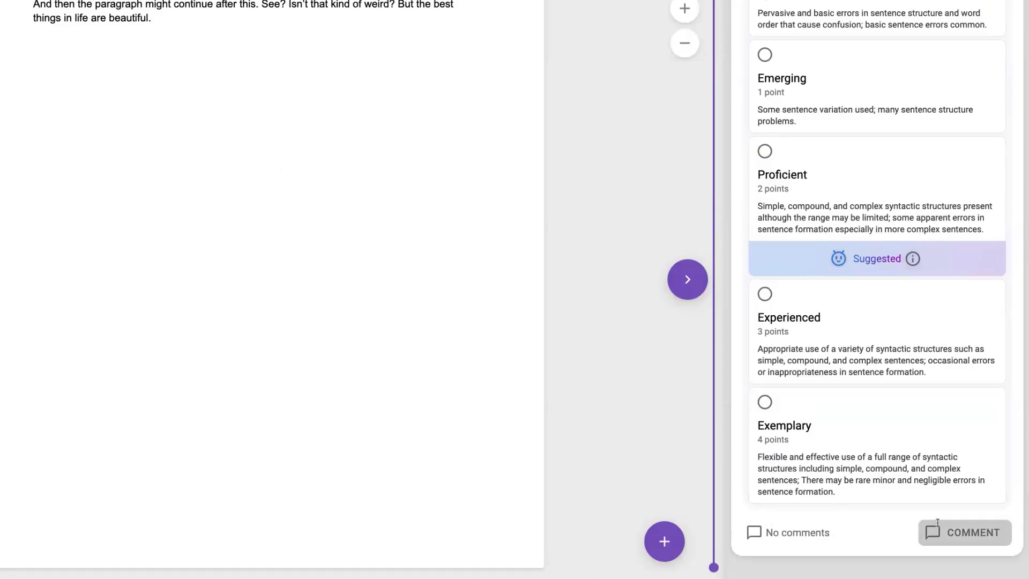
click(965, 532)
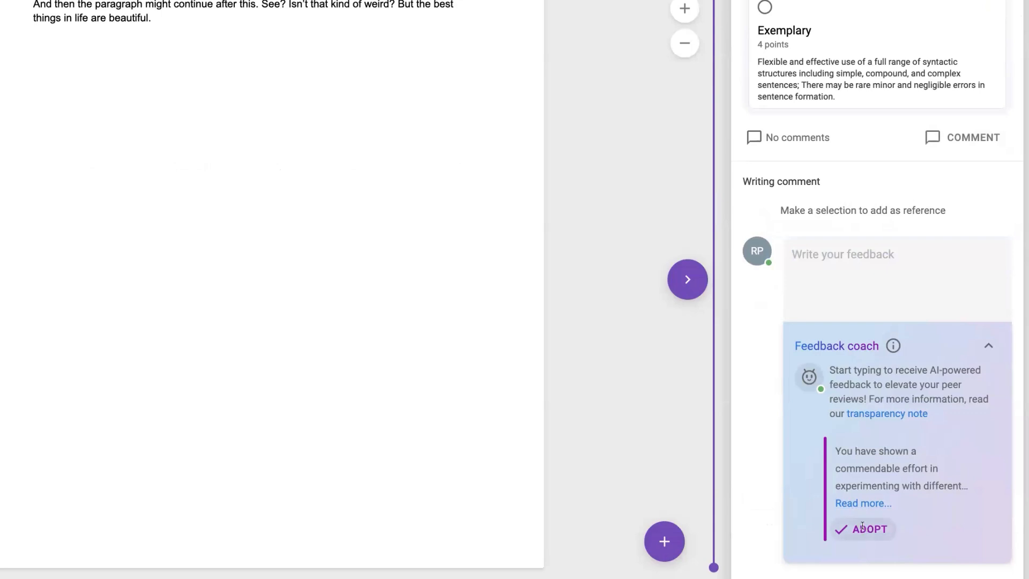
click(871, 528)
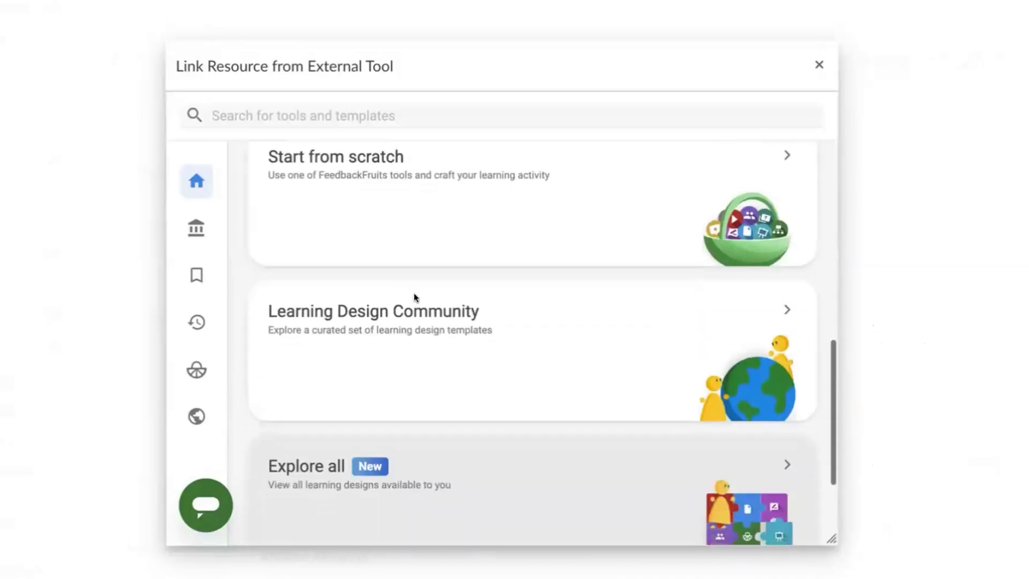
Scroll the external tool picker down to the Explore all learning designs card
scroll(down, 3)
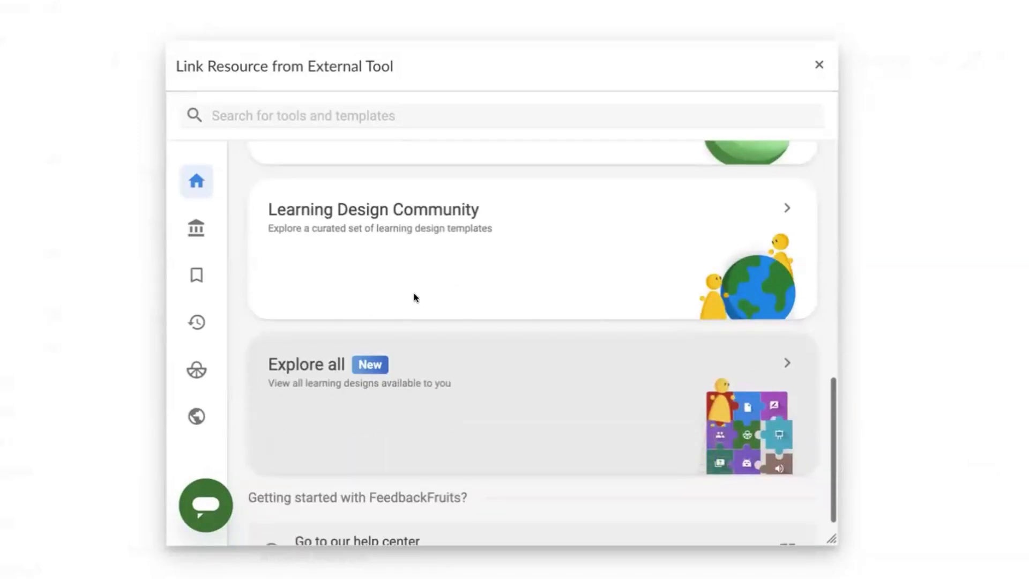
scroll(down, 3)
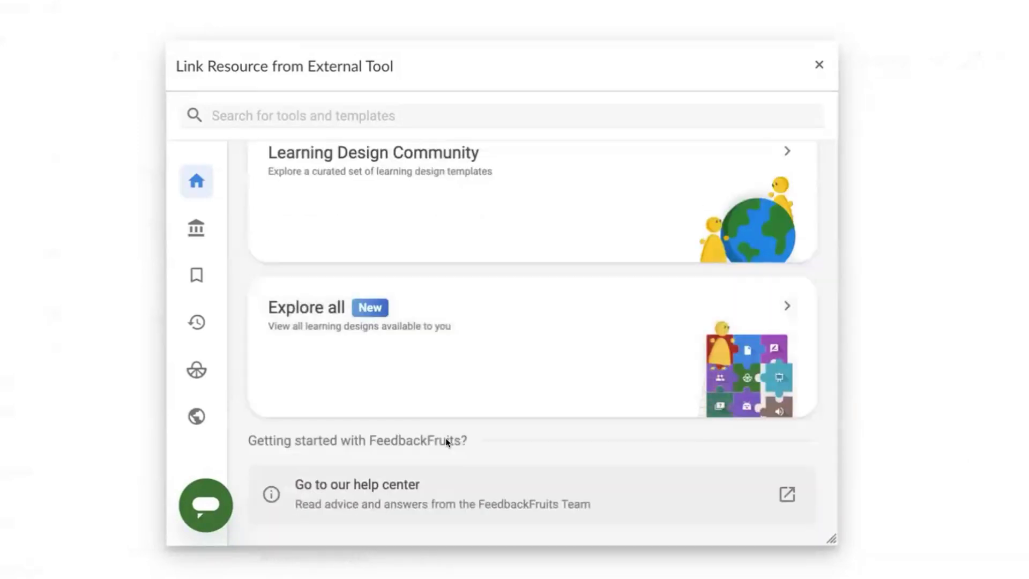
mouse_move(565, 362)
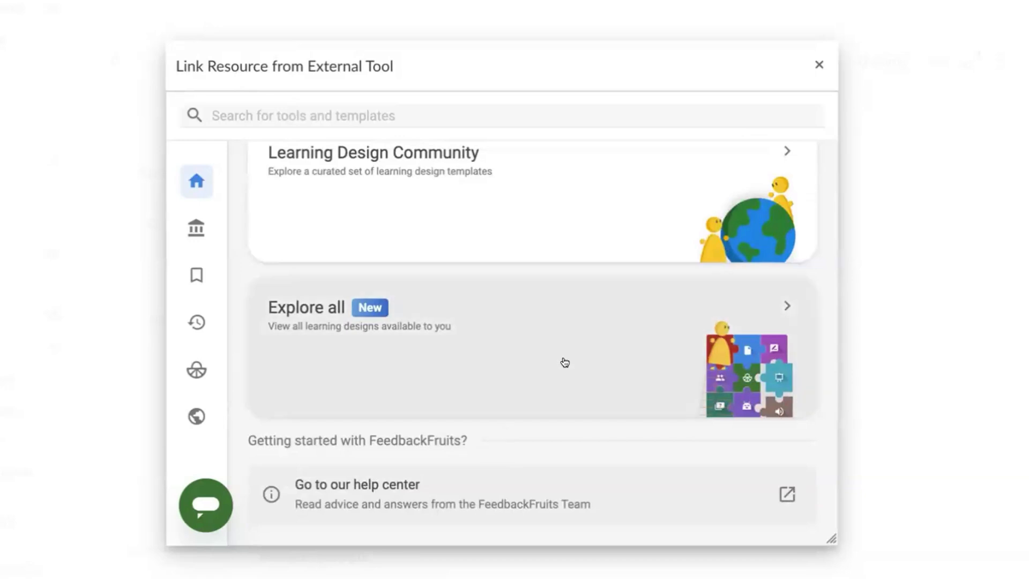
mouse_move(566, 365)
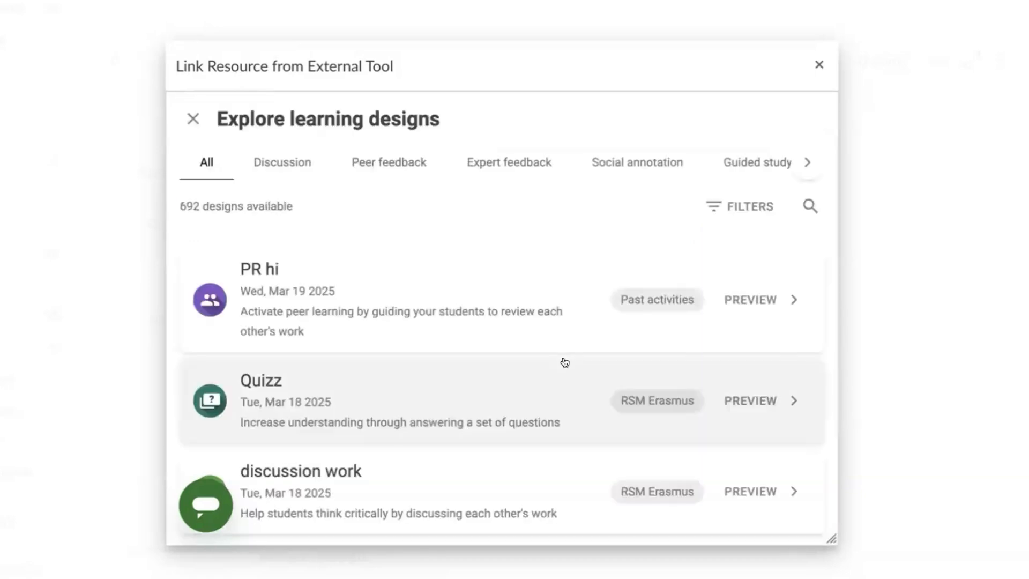
Filter the learning designs by Peer feedback, then by Social annotation
click(388, 162)
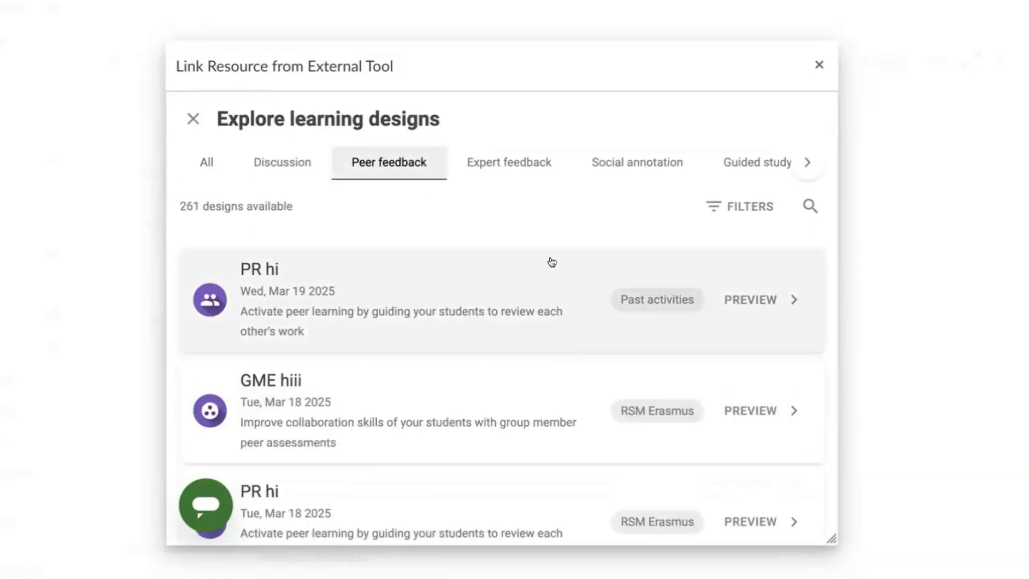
click(636, 162)
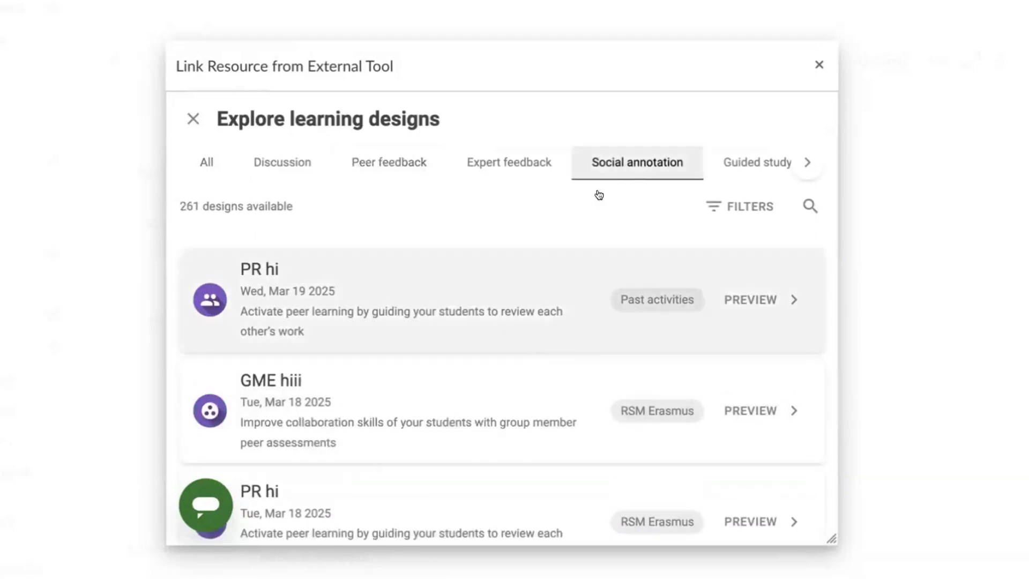
click(635, 161)
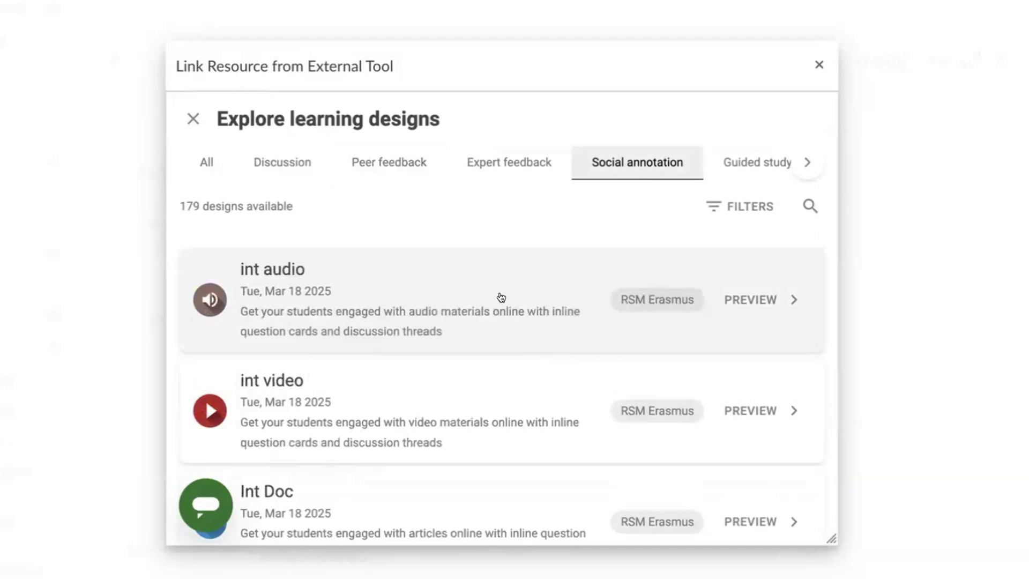
Select Canvas as the learning platform in the setup wizard and continue
scroll(down, 3)
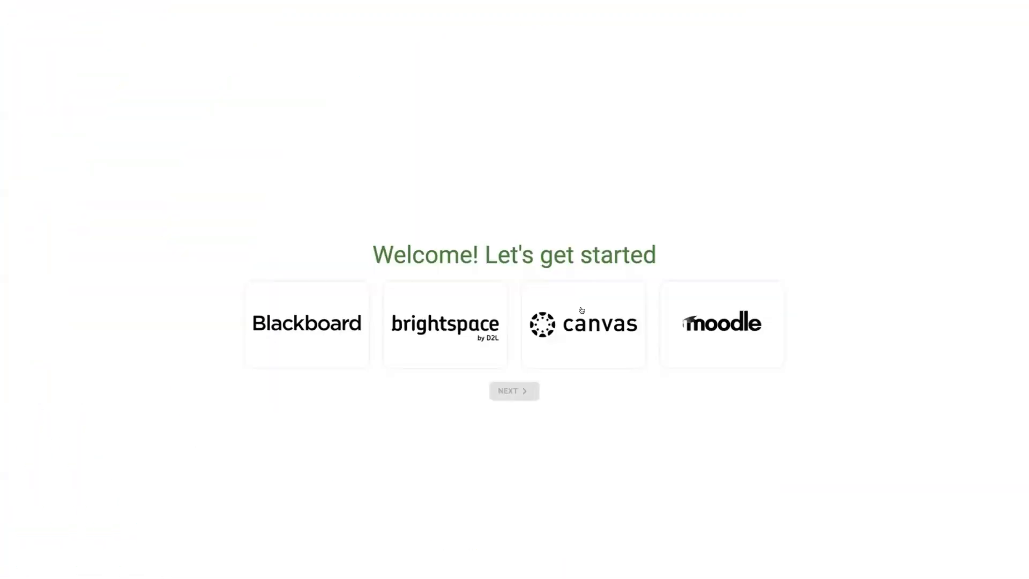
click(582, 324)
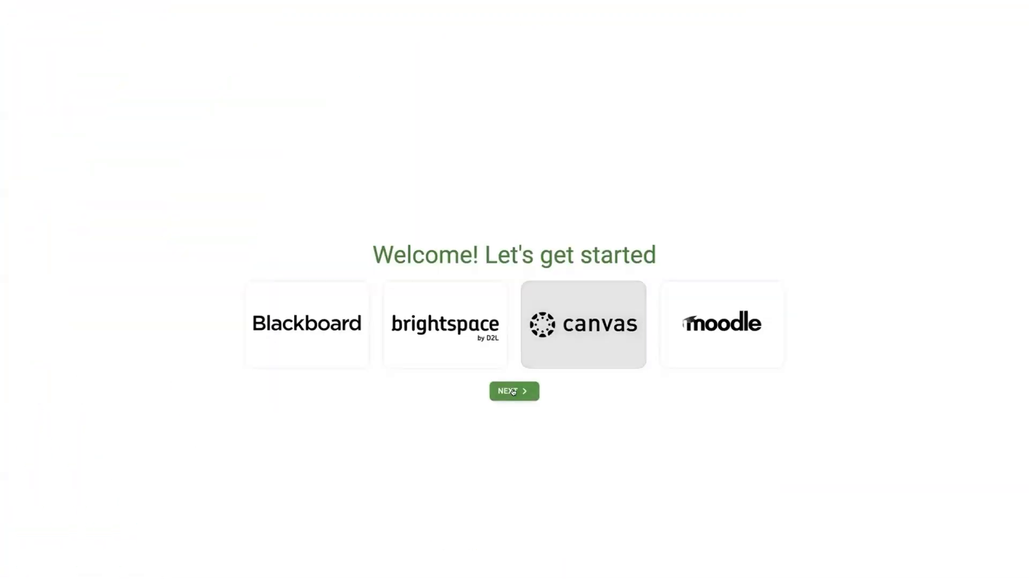
click(514, 391)
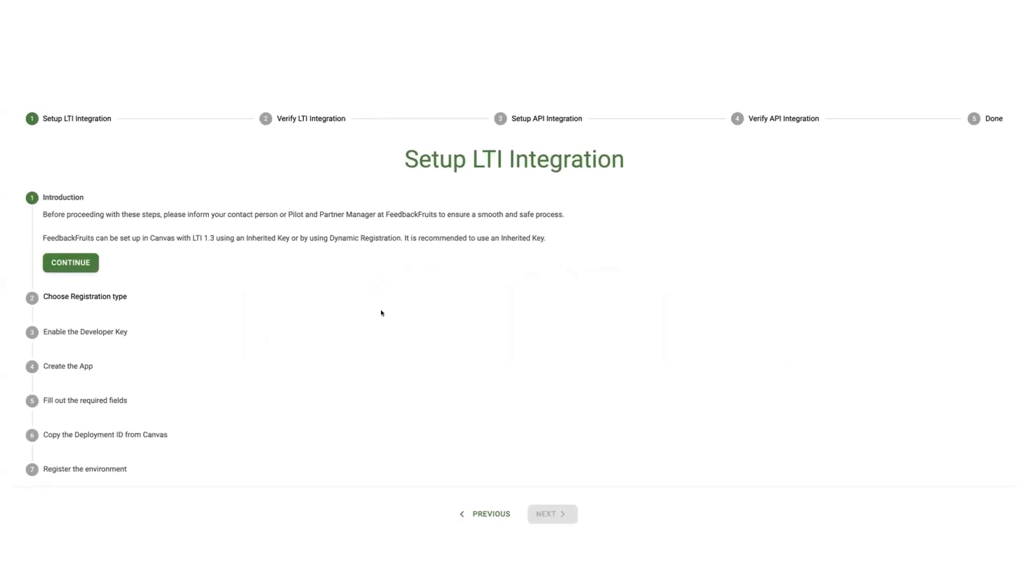
mouse_move(684, 111)
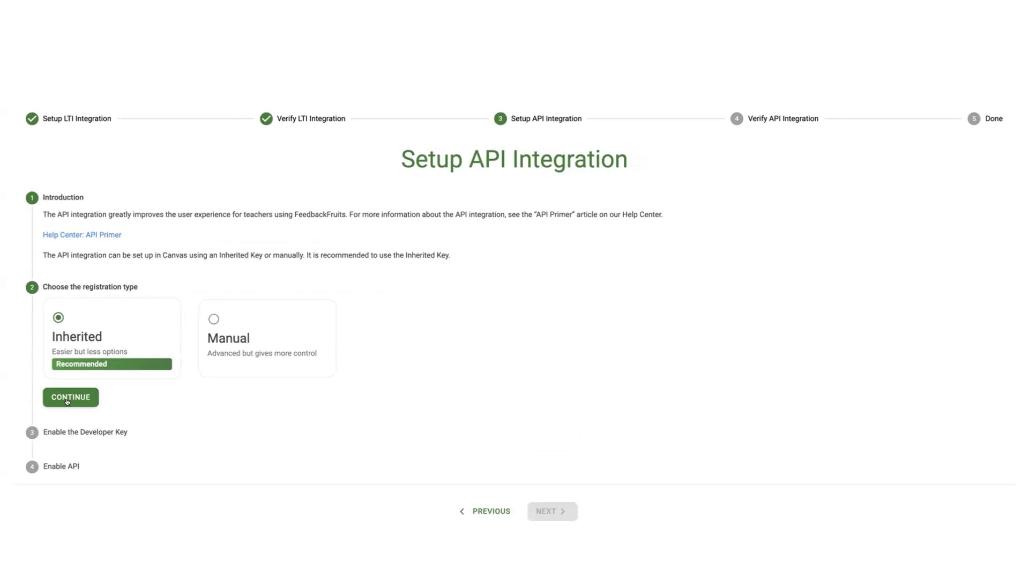
Use the Inherited registration type, finish the developer key step, and continue to API permissions
click(70, 398)
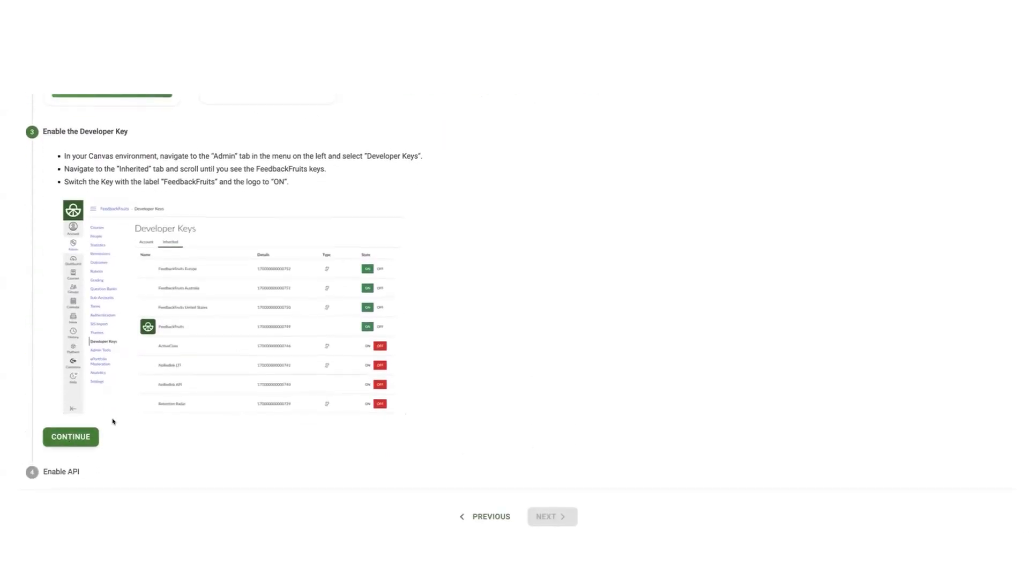
click(70, 437)
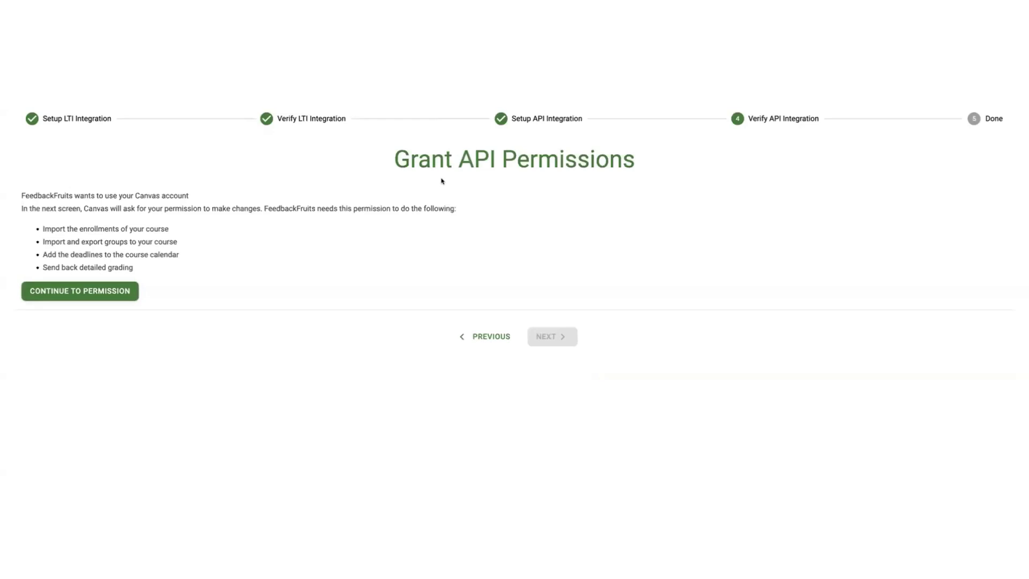
mouse_move(363, 263)
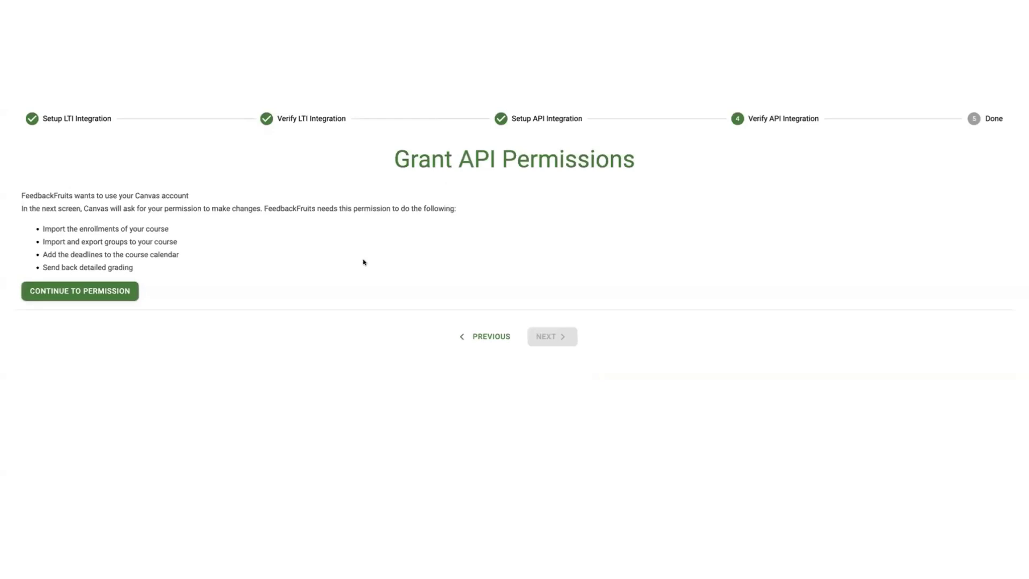
click(79, 291)
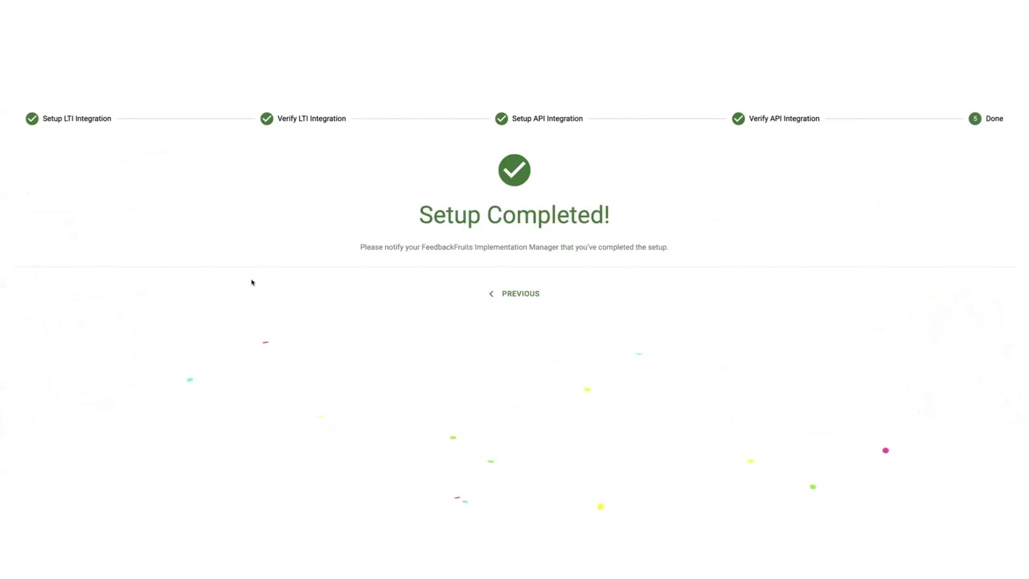
mouse_move(208, 328)
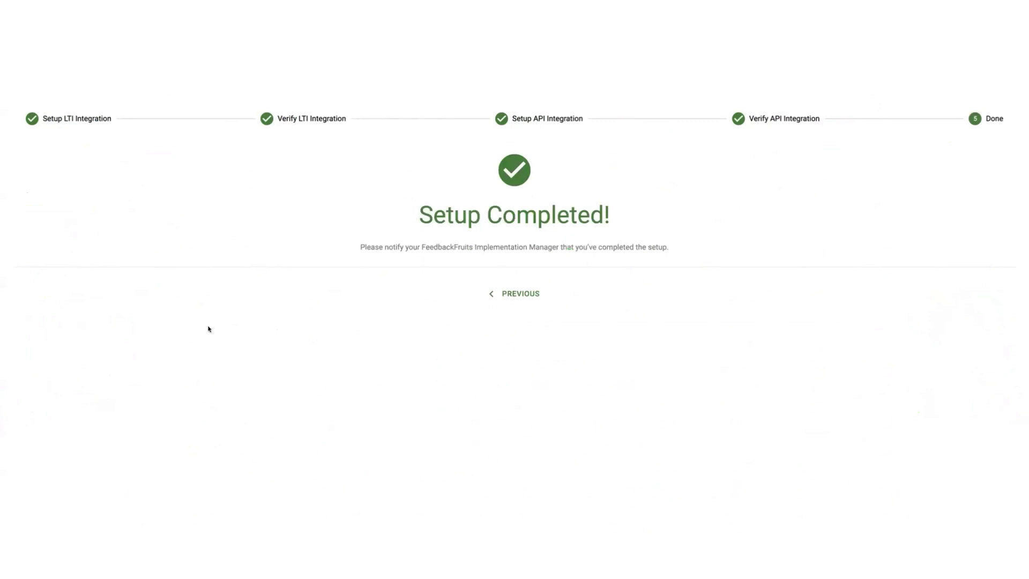